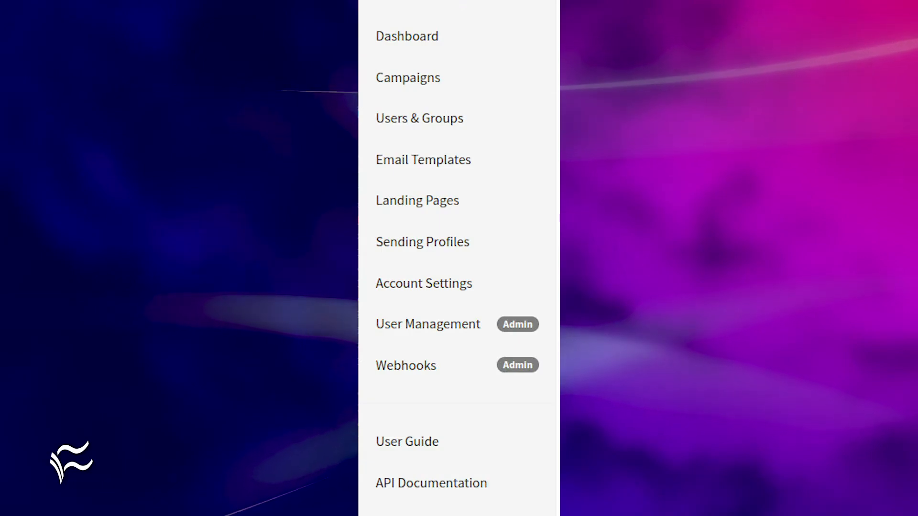
- Browse the Email Templates section, then the empty Landing Pages list
left_click(422, 242)
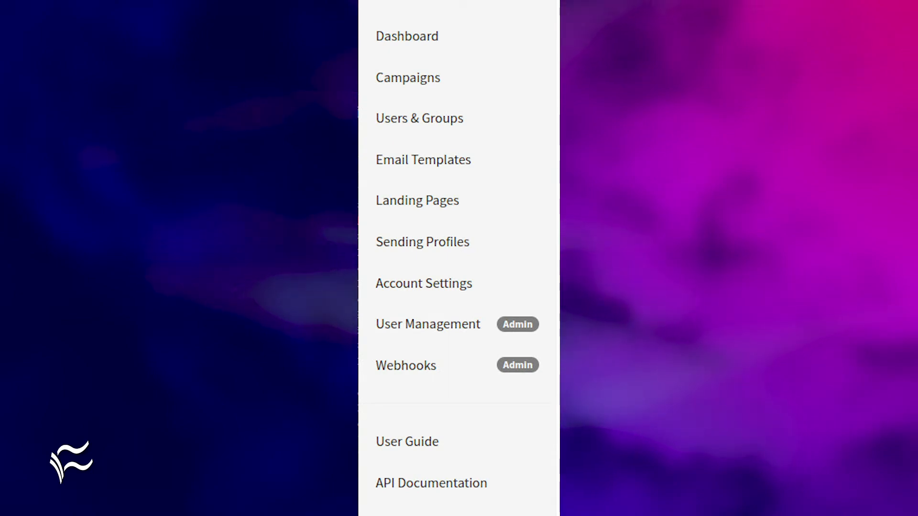
left_click(422, 160)
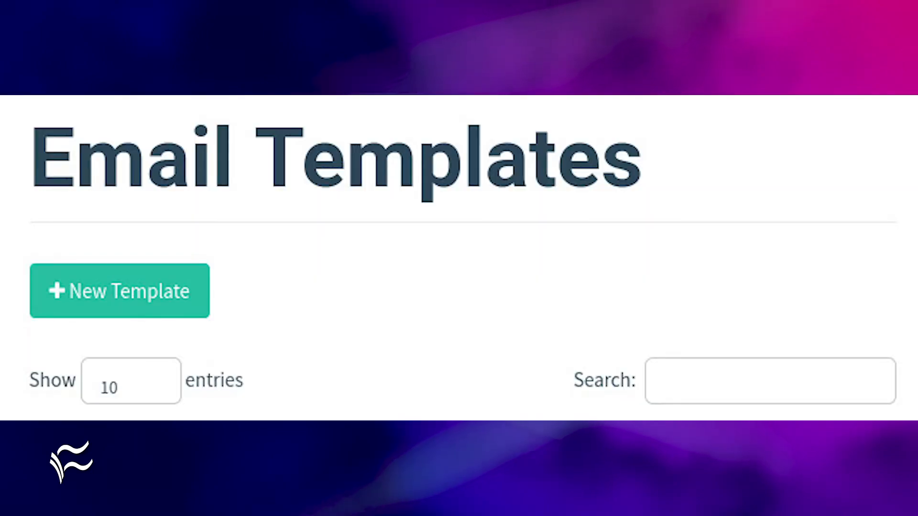
left_click(118, 290)
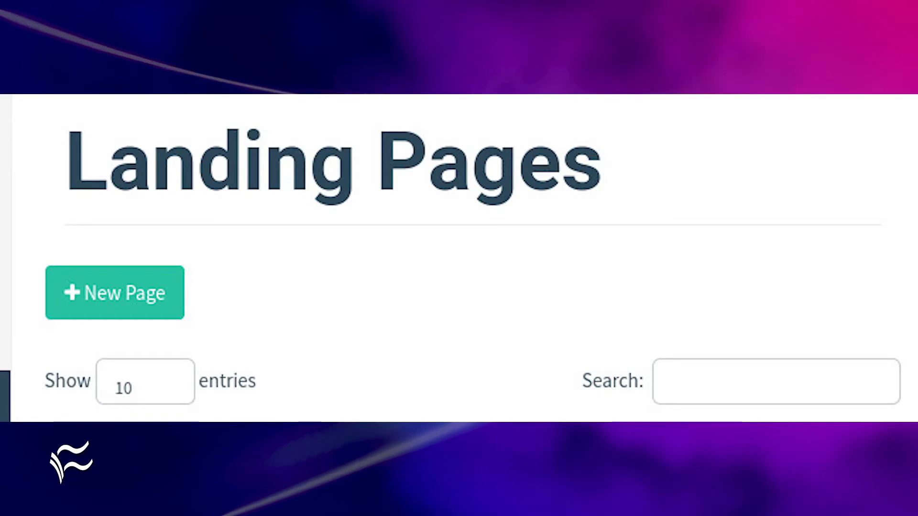
- Return from Landing Pages to the main sidebar menu of sections
left_click(114, 293)
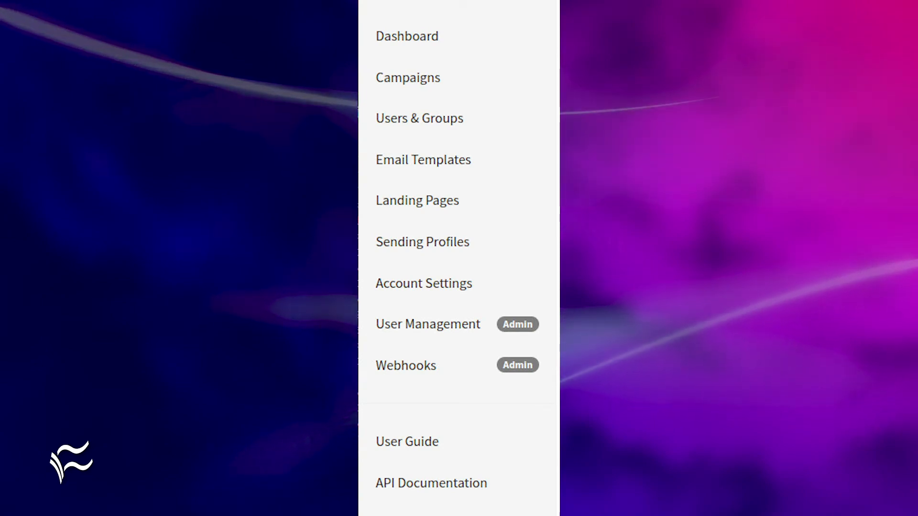
left_click(419, 118)
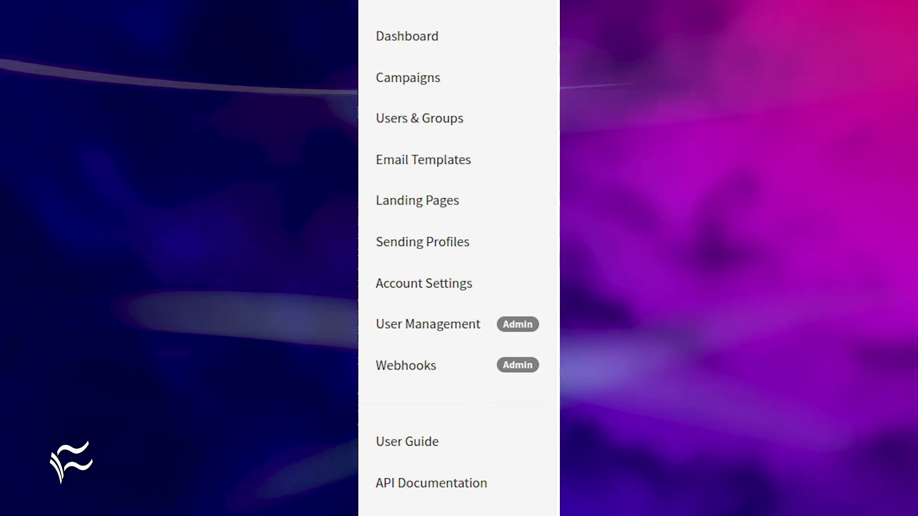
- Create and launch the TEST campaign to Test Group with its template, landing page, URL and sending profile
left_click(408, 76)
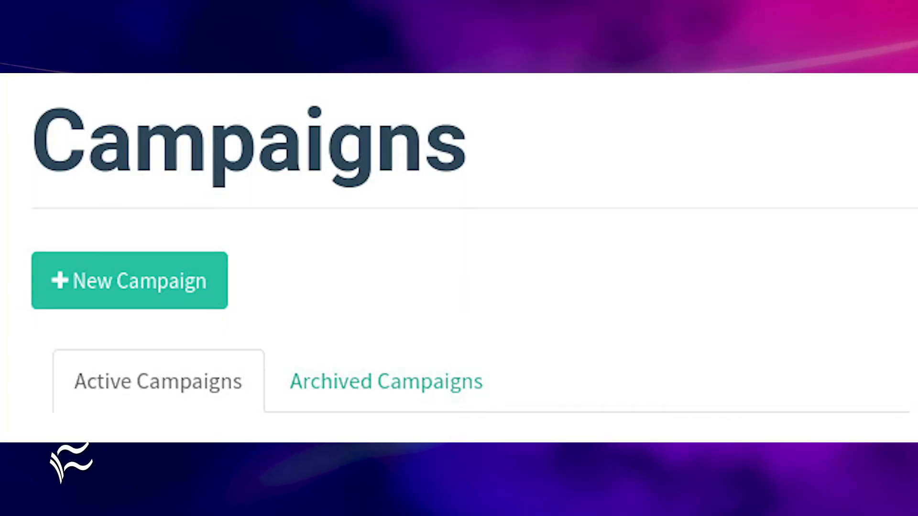
left_click(130, 279)
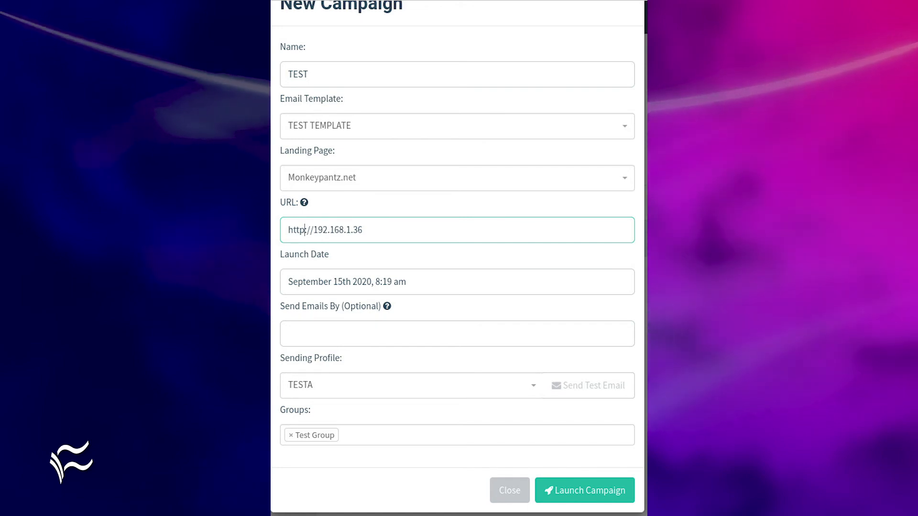
left_click(585, 491)
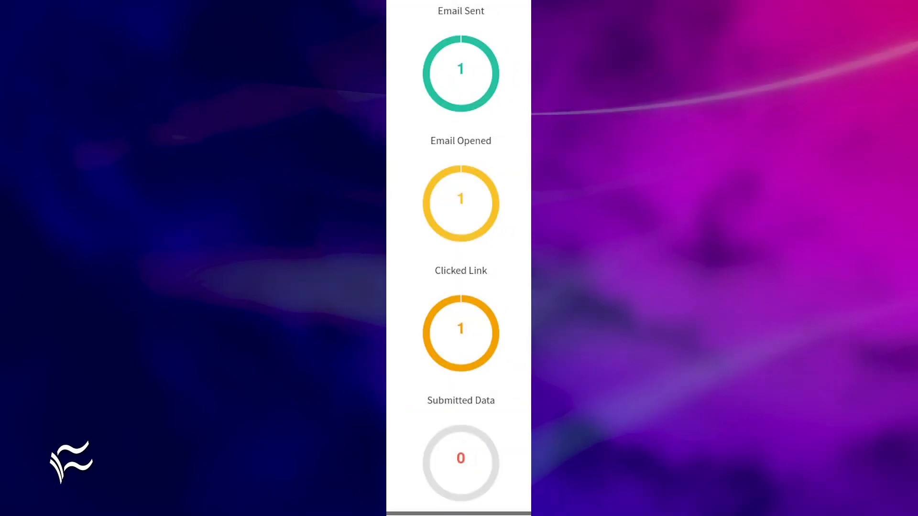